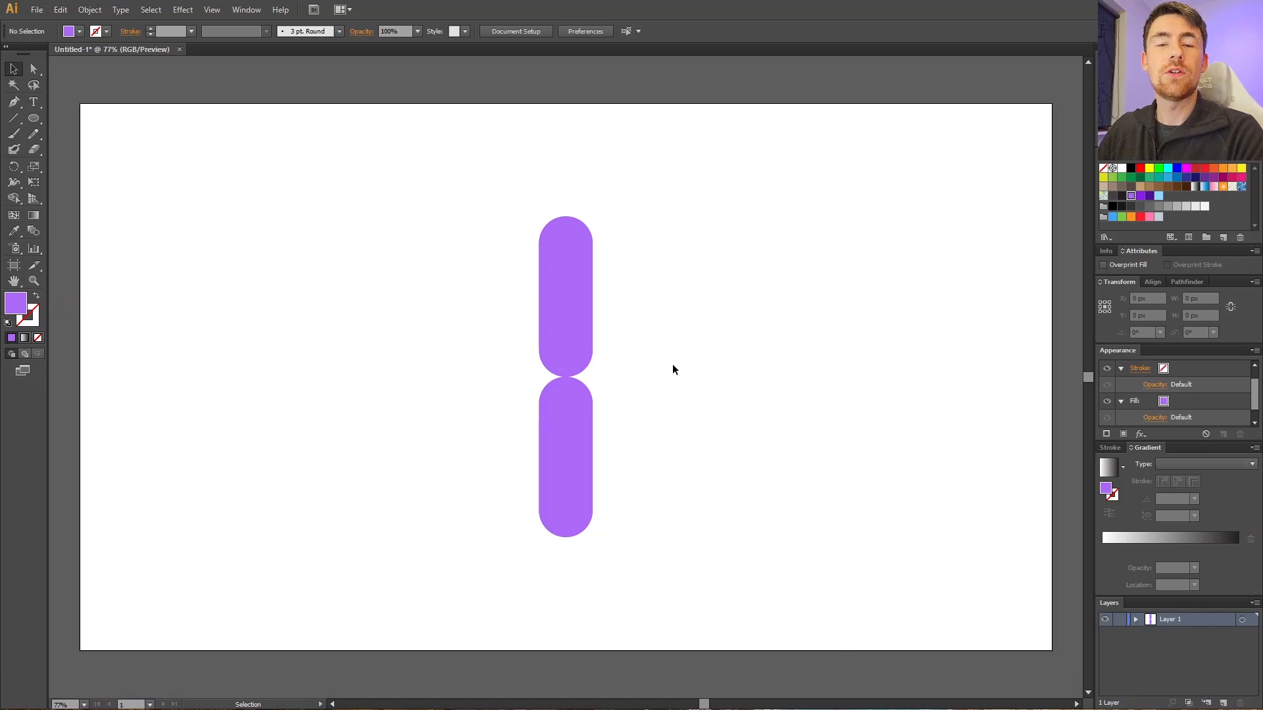
mouse_move(533, 493)
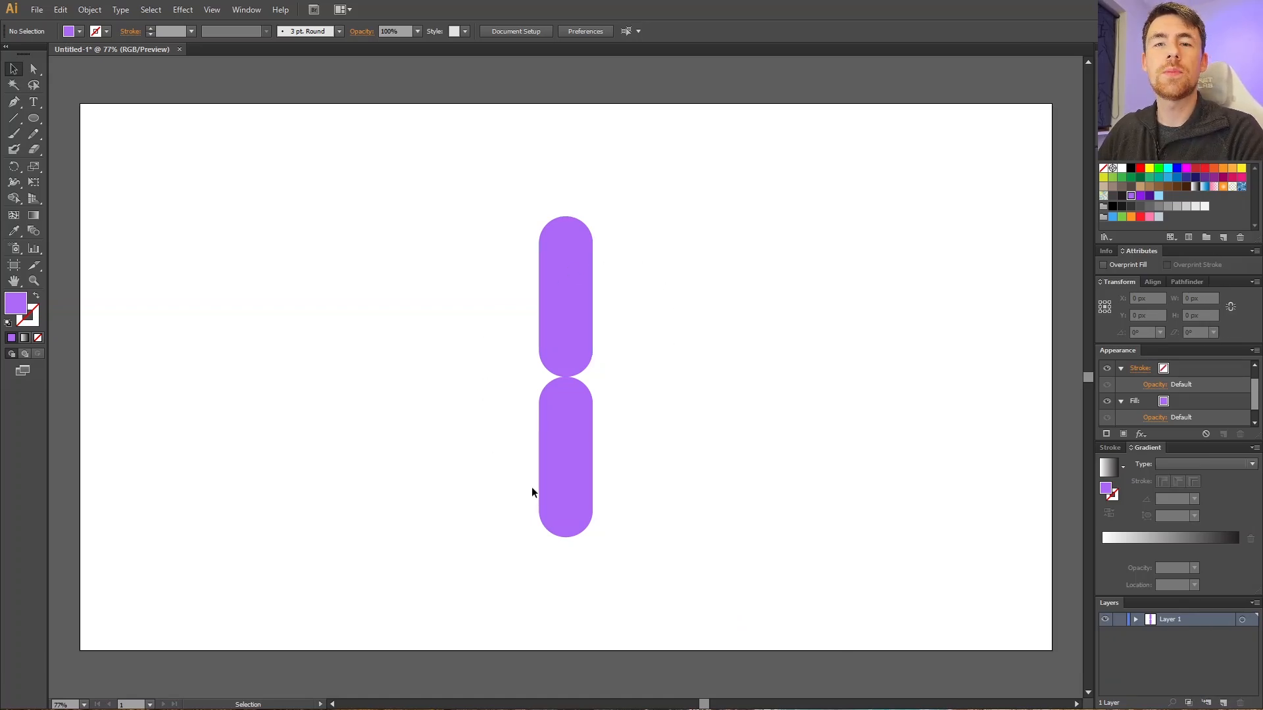
mouse_move(573, 278)
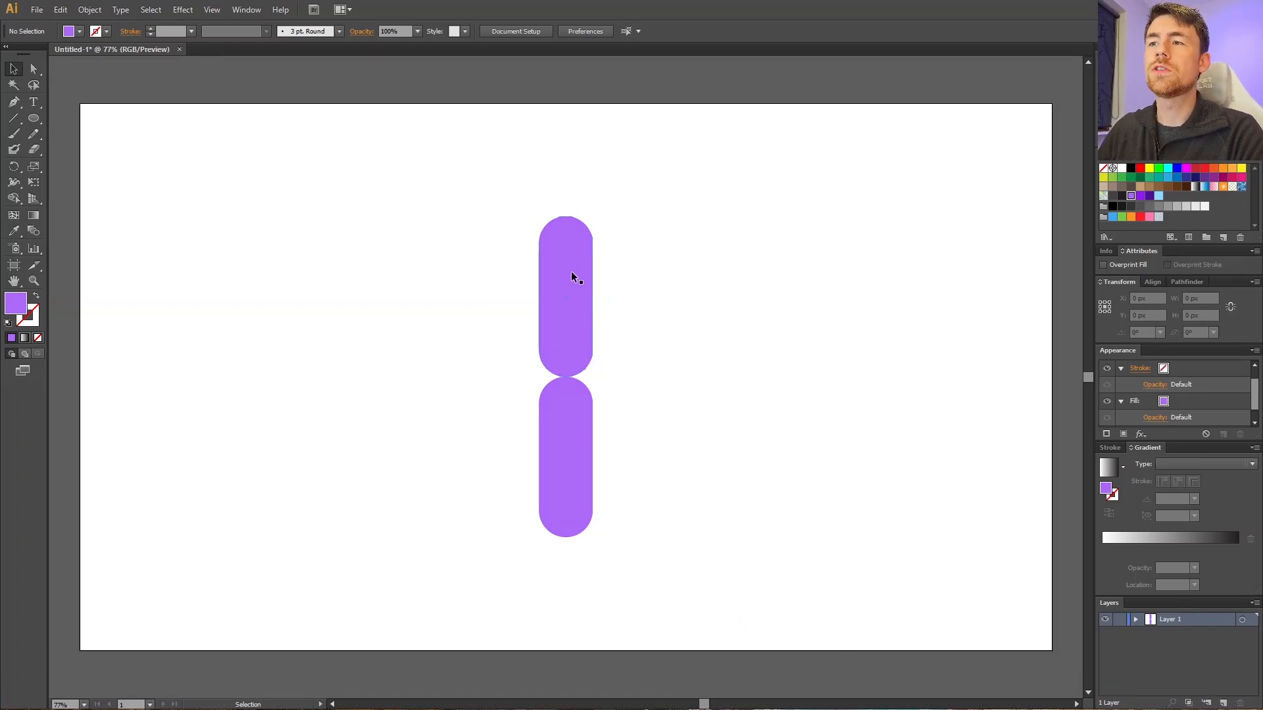
Step: Select the upper purple rounded bar with the Selection tool
click(565, 296)
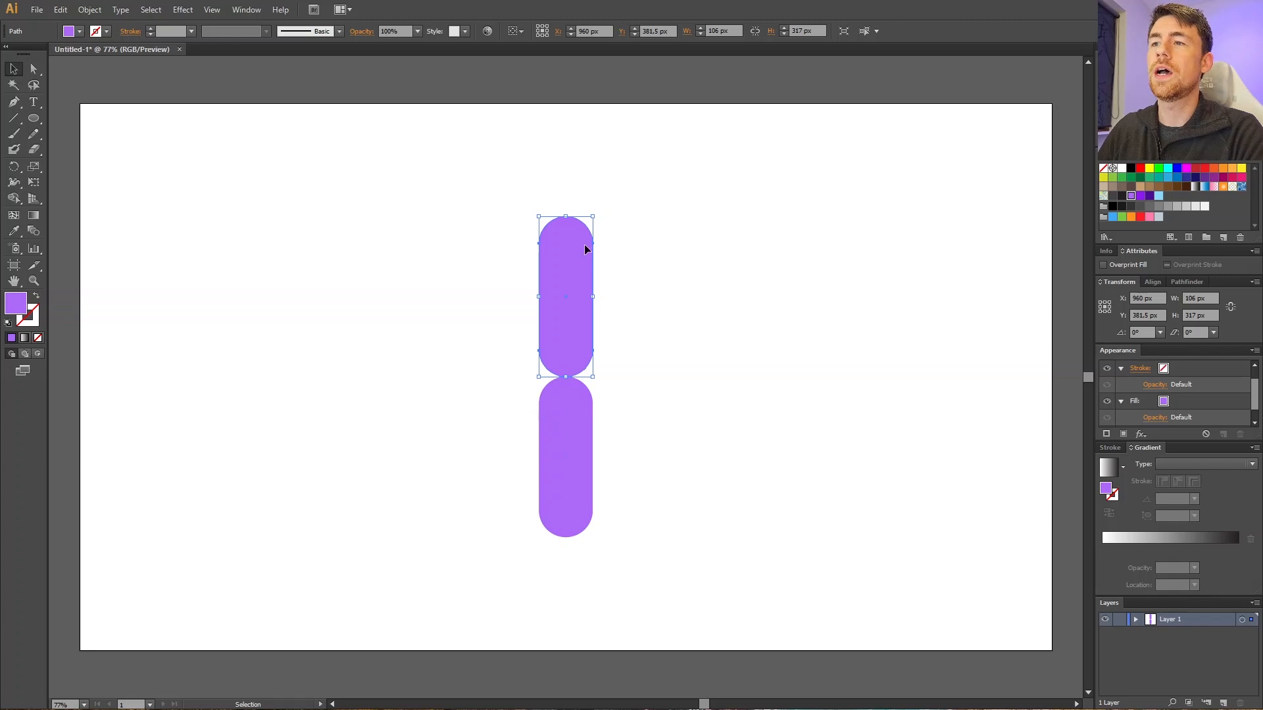
mouse_move(547, 402)
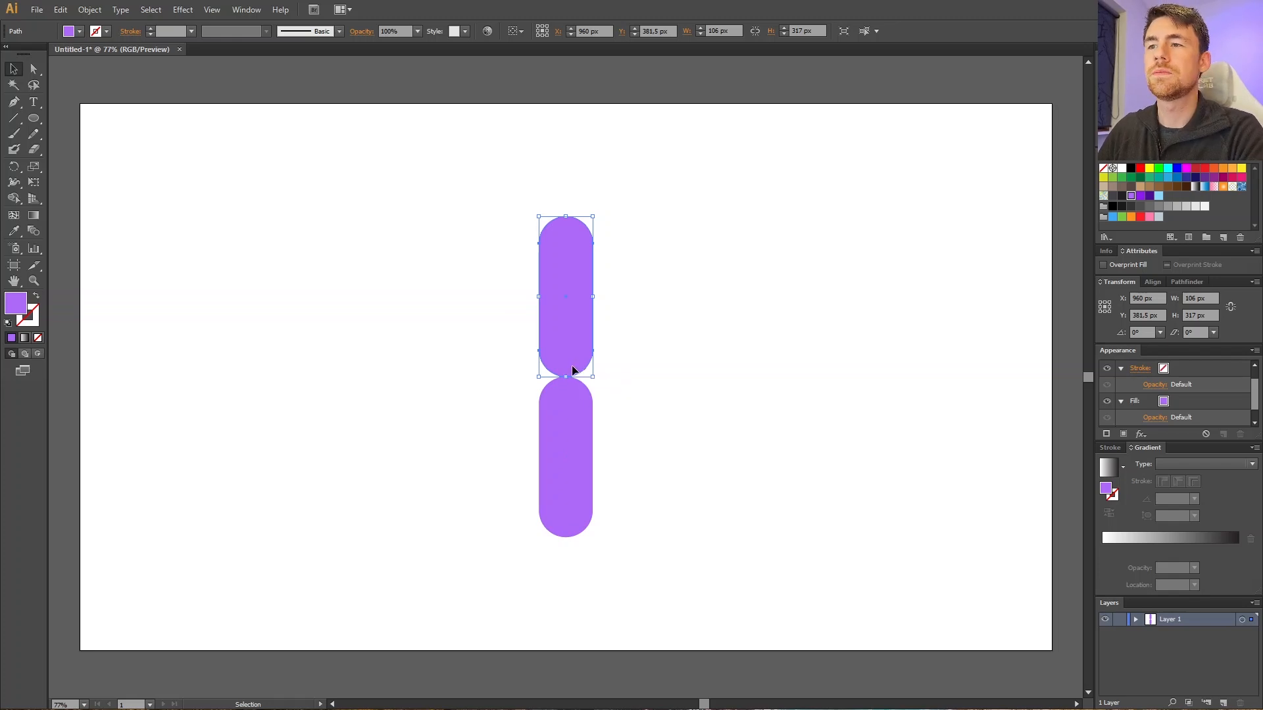
mouse_move(597, 212)
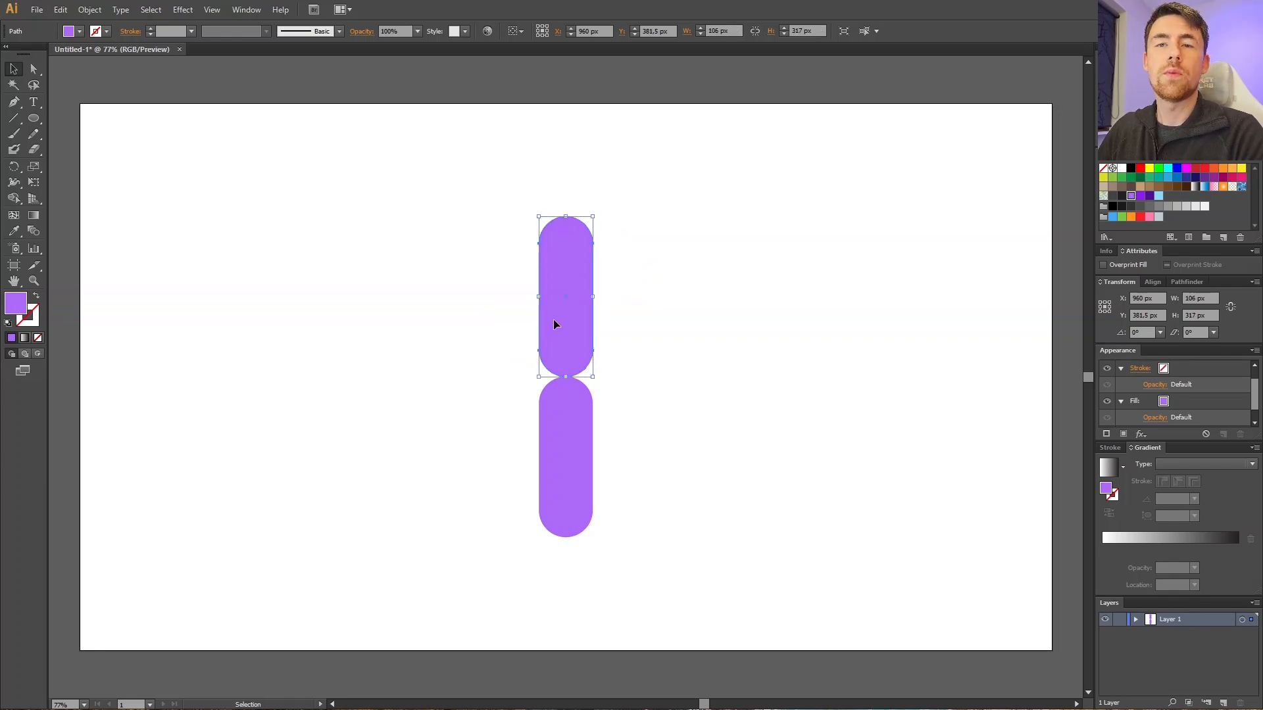
mouse_move(574, 321)
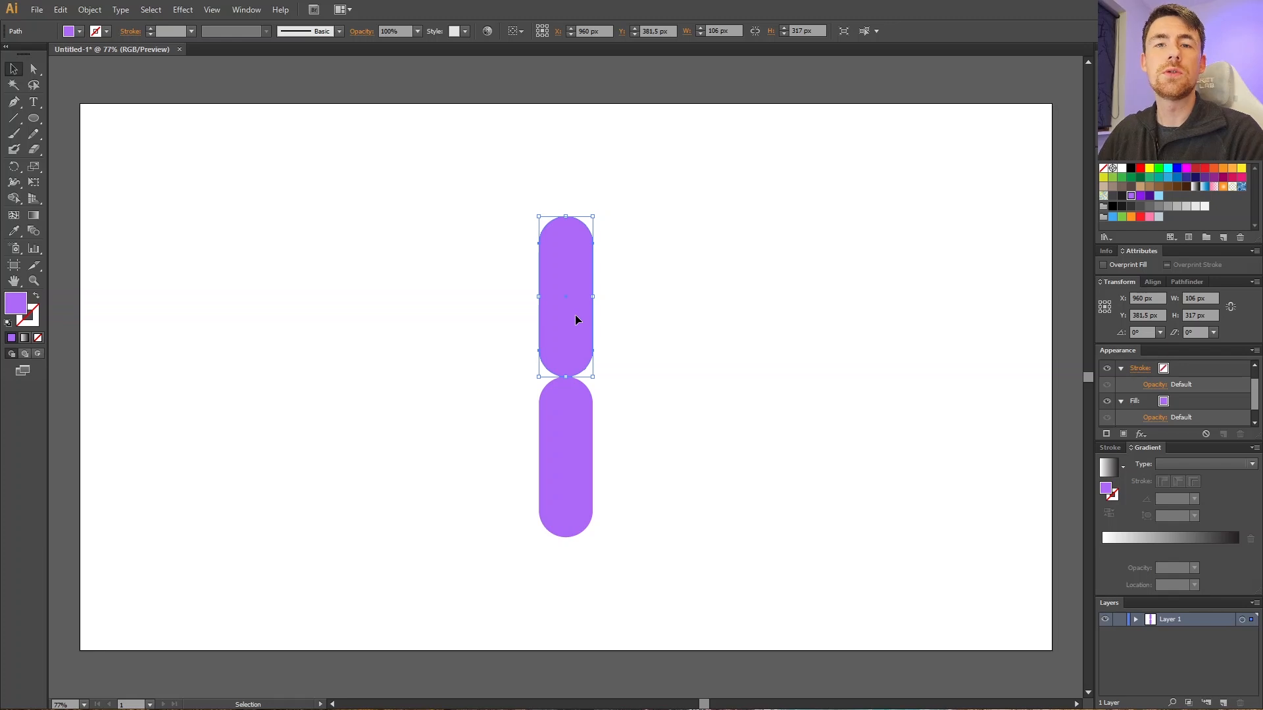
mouse_move(166, 204)
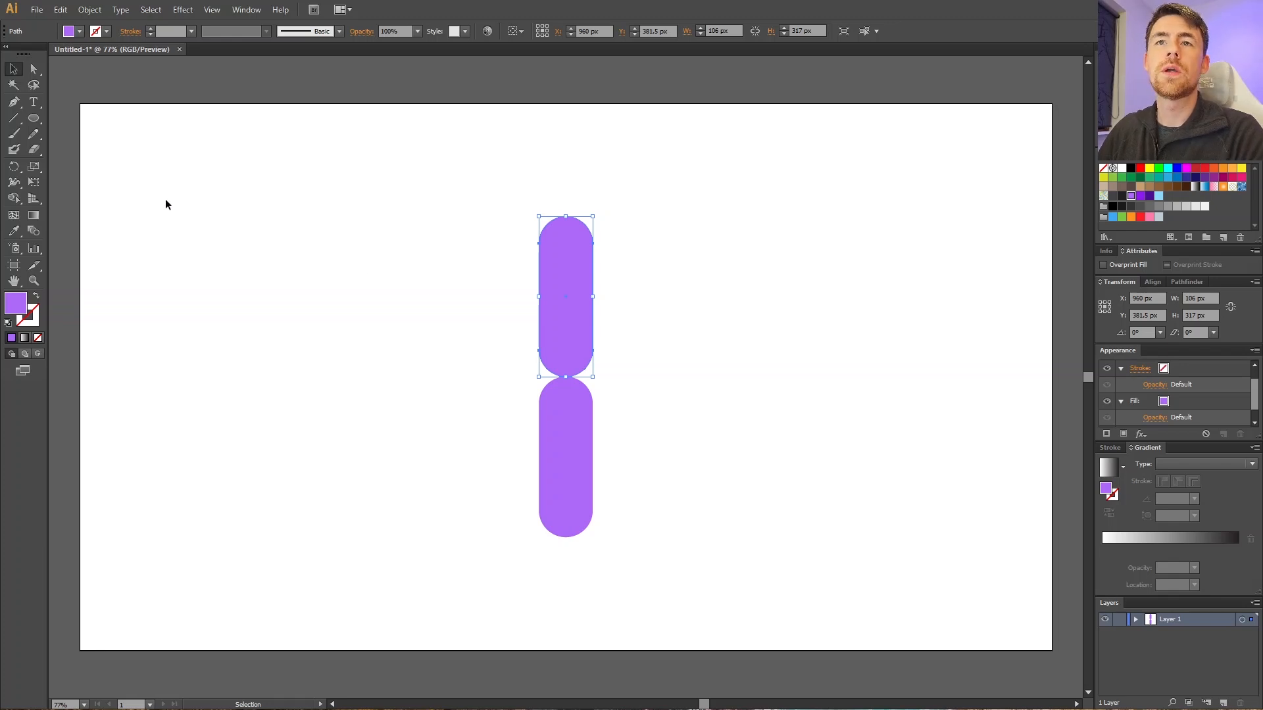
Step: Switch to the Rotate tool to prepare pivoting the upper bar at its joint
click(14, 168)
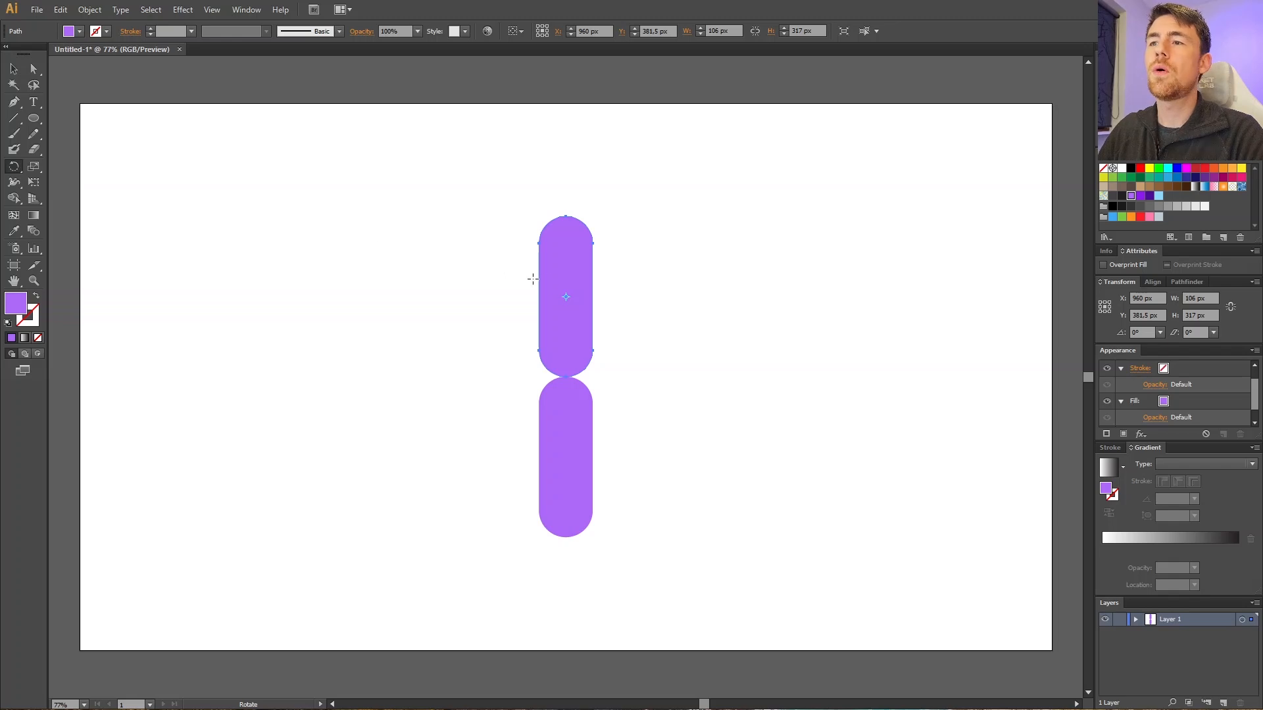
mouse_move(565, 296)
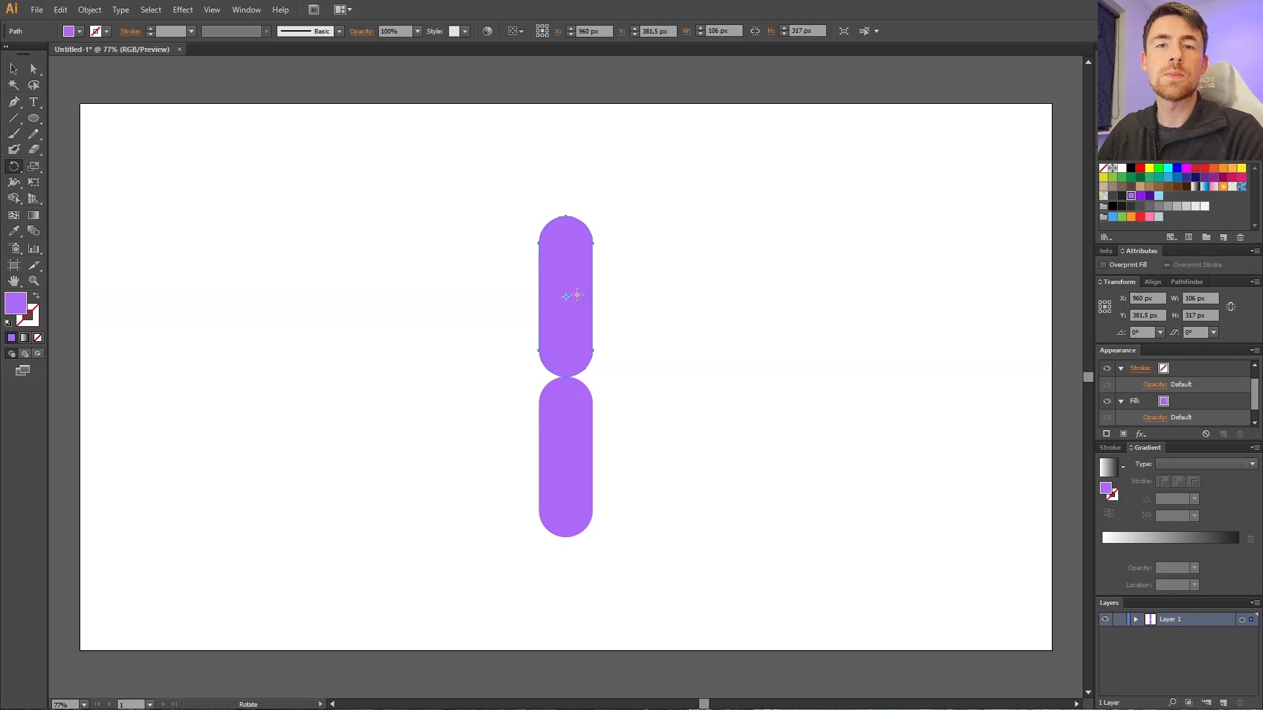
mouse_move(578, 300)
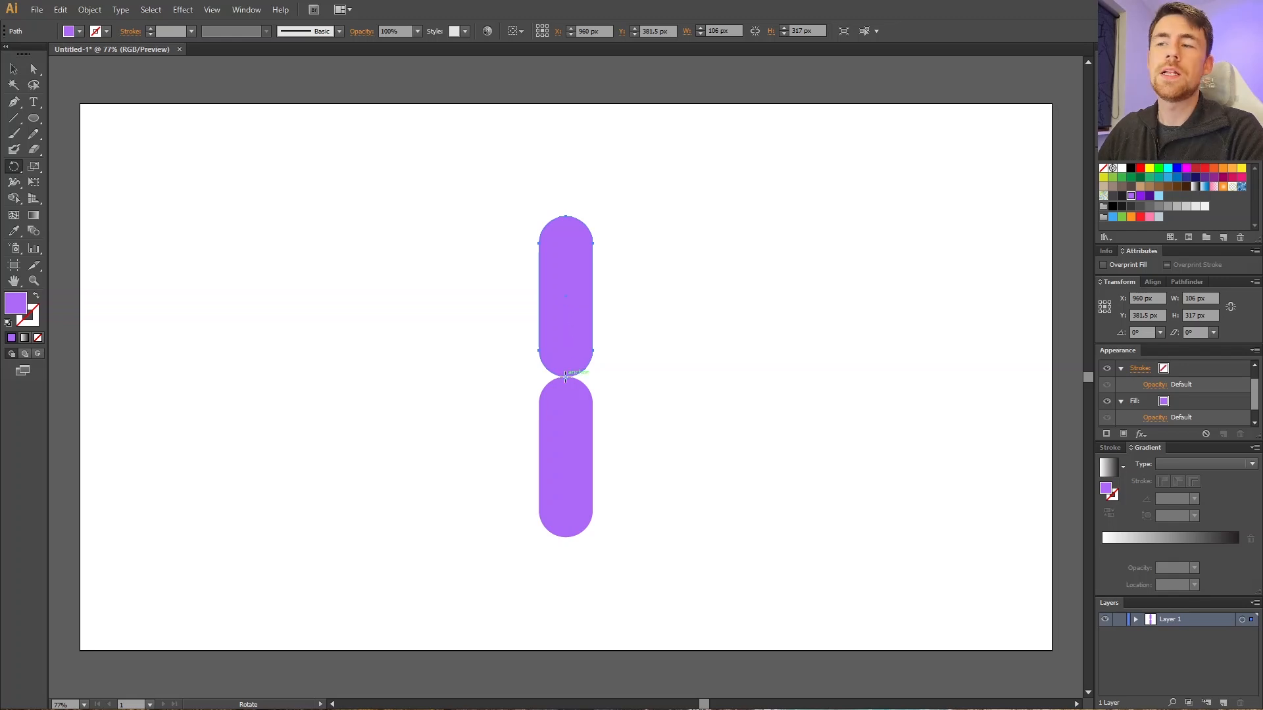
mouse_move(570, 284)
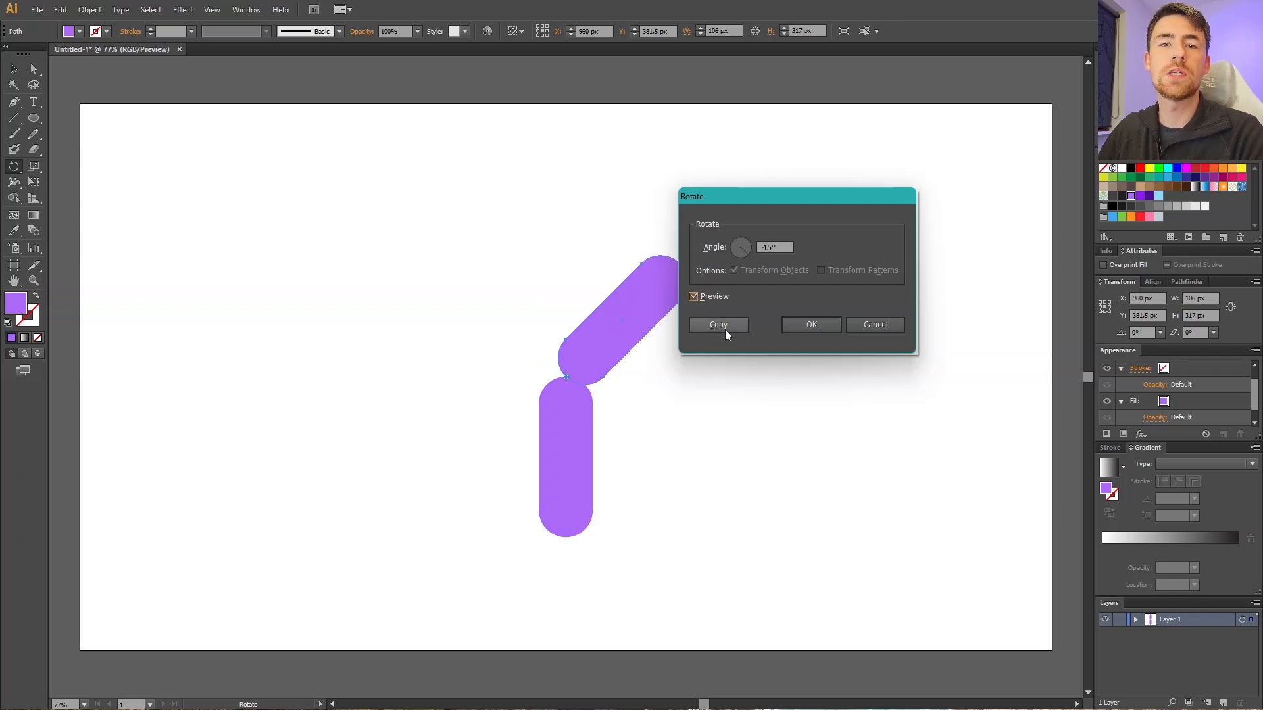
mouse_move(811, 325)
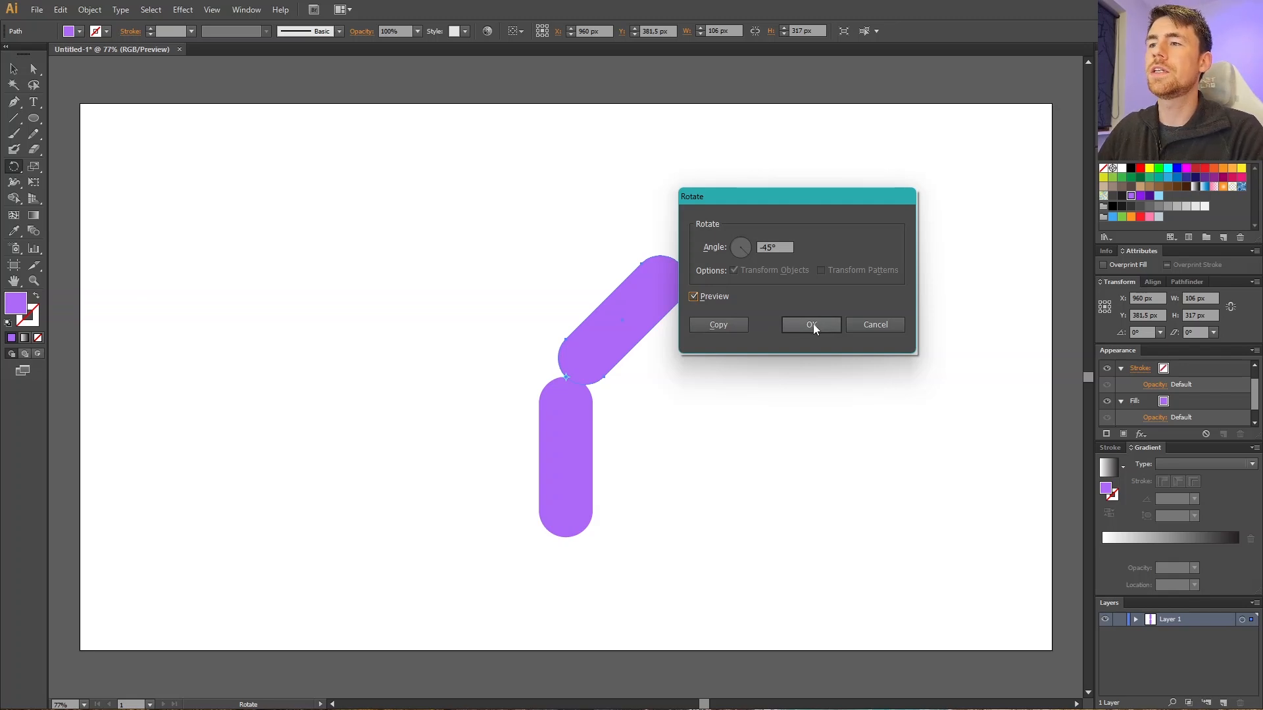
Step: Apply a -45° rotation to the upper bar around the joint pivot
click(810, 325)
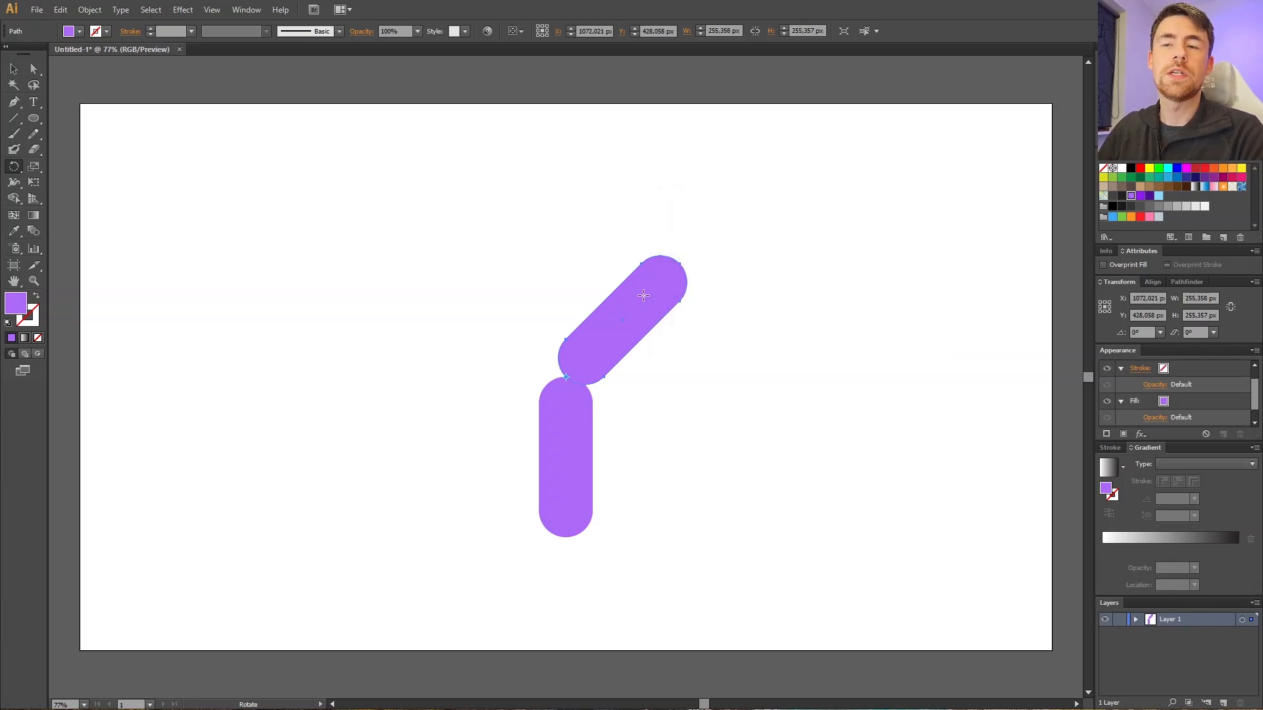